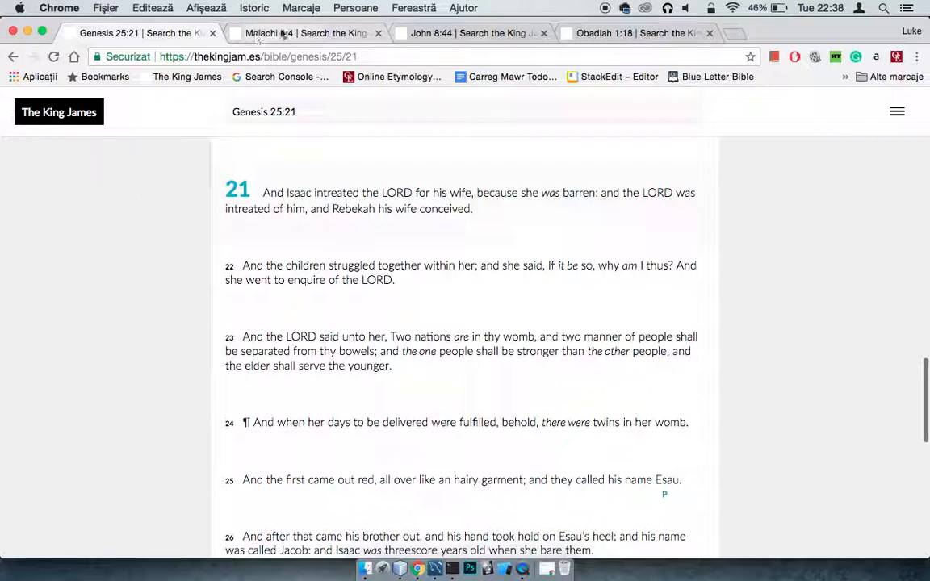
# Switch to the Malachi 1:4 tab
pyautogui.click(305, 32)
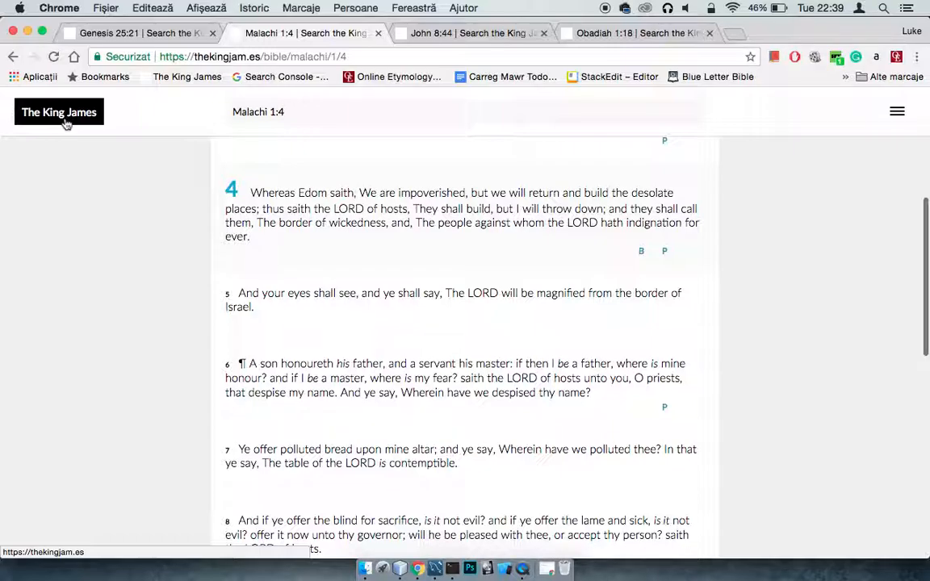
# Start a search for 'can change ethiopean' in a new site tab and correct the spelling of Ethiopian
pyautogui.click(462, 32)
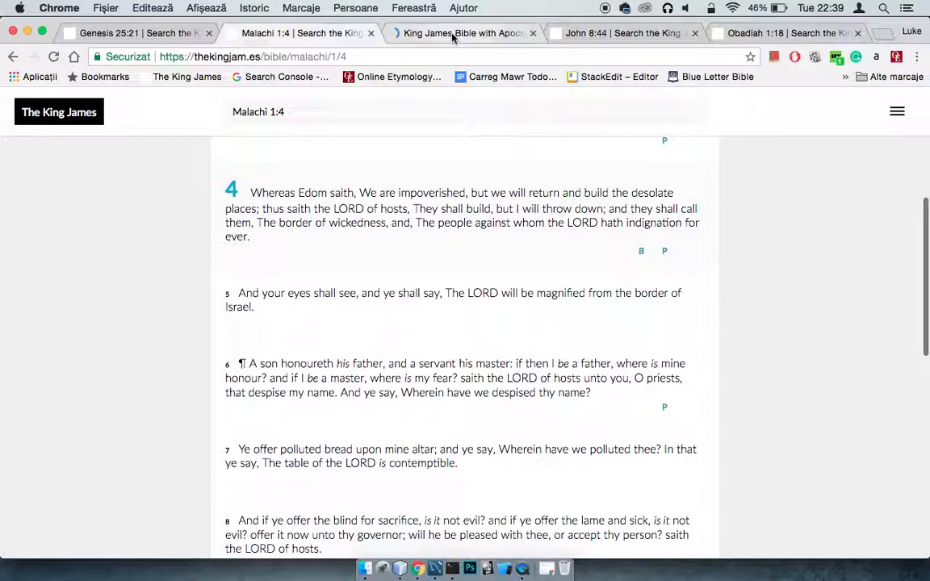
pyautogui.click(461, 32)
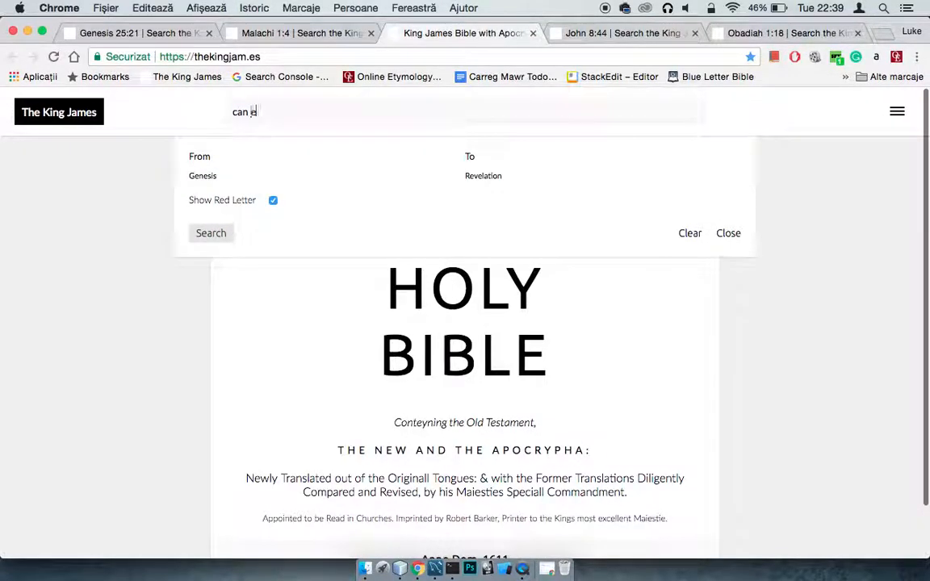
pyautogui.write('ethip')
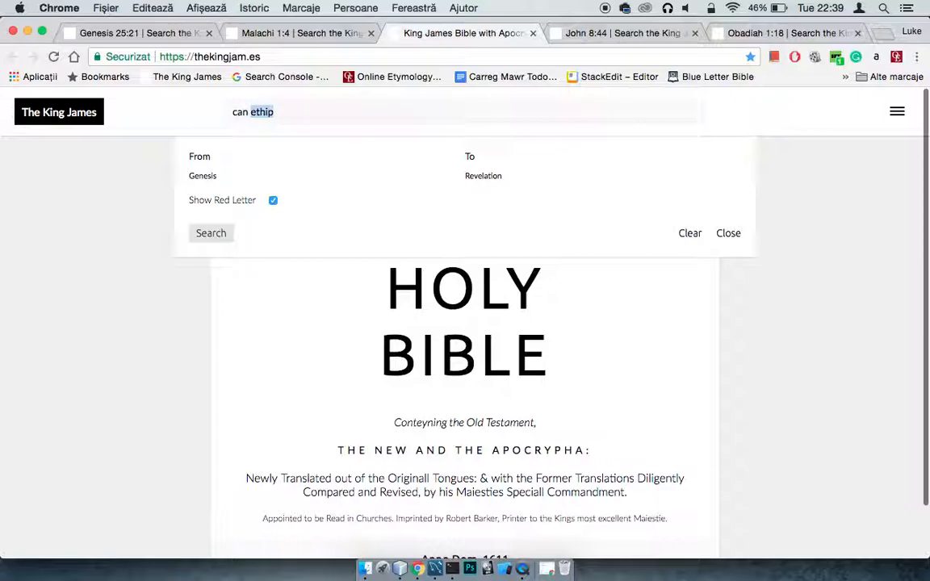
pyautogui.write('change')
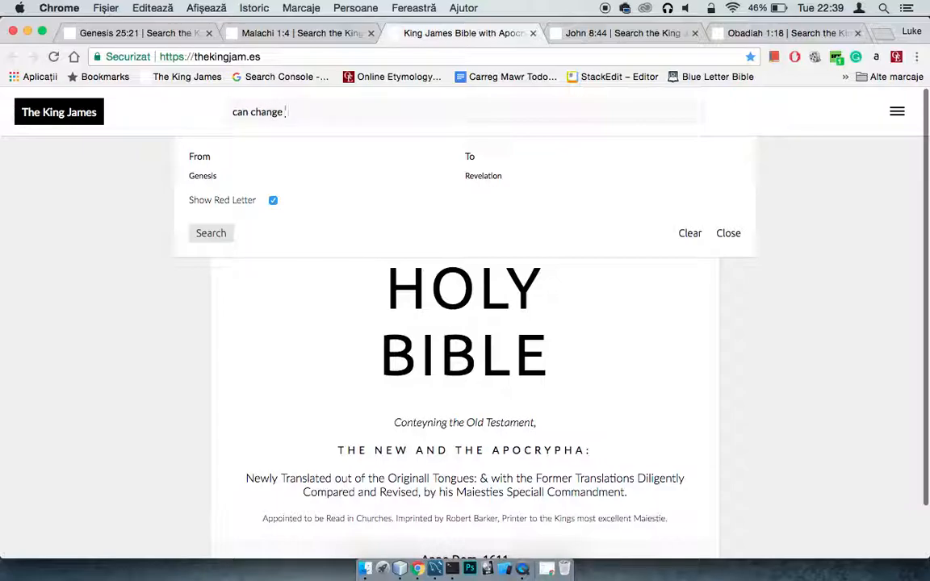
pyautogui.write('ethiopean')
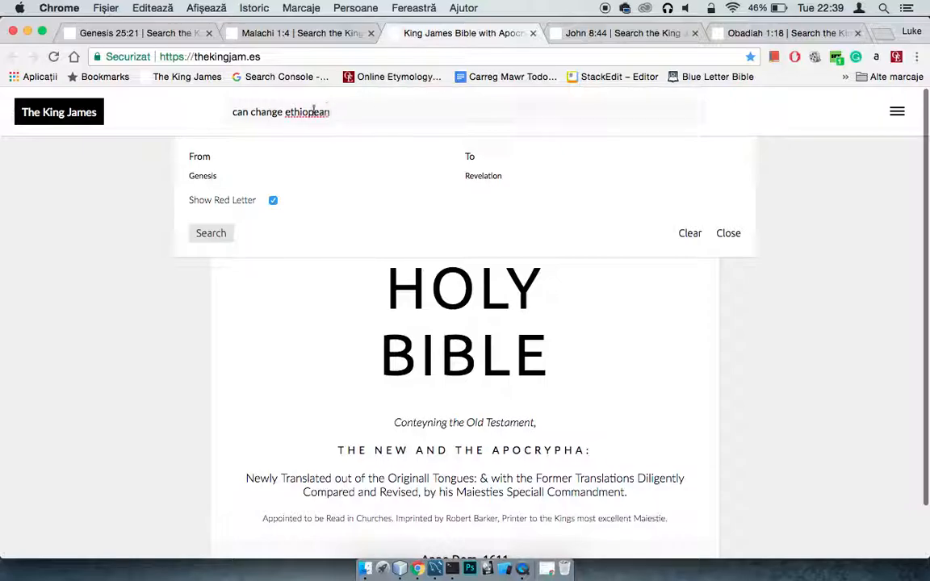
pyautogui.rightClick(299, 113)
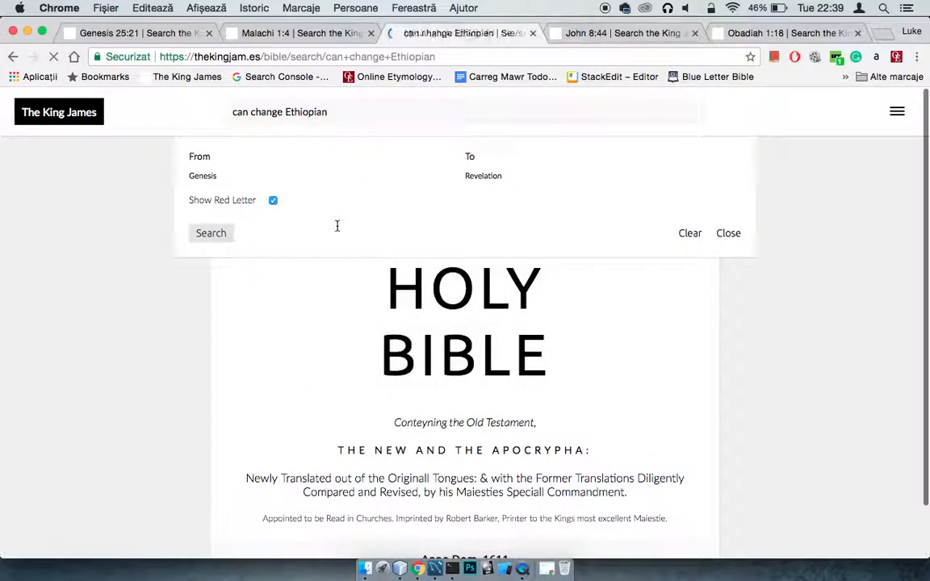
# Run the 'can change Ethiopian' search and follow a result to Numbers 1:18
pyautogui.click(210, 233)
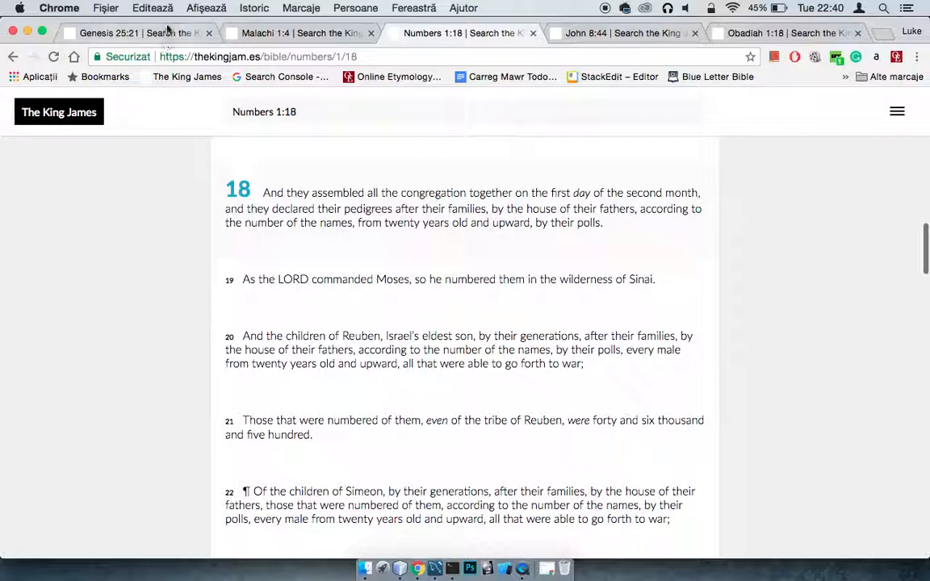
# Review the Genesis 25:21 page, then switch to the John 8:44 tab
pyautogui.click(110, 32)
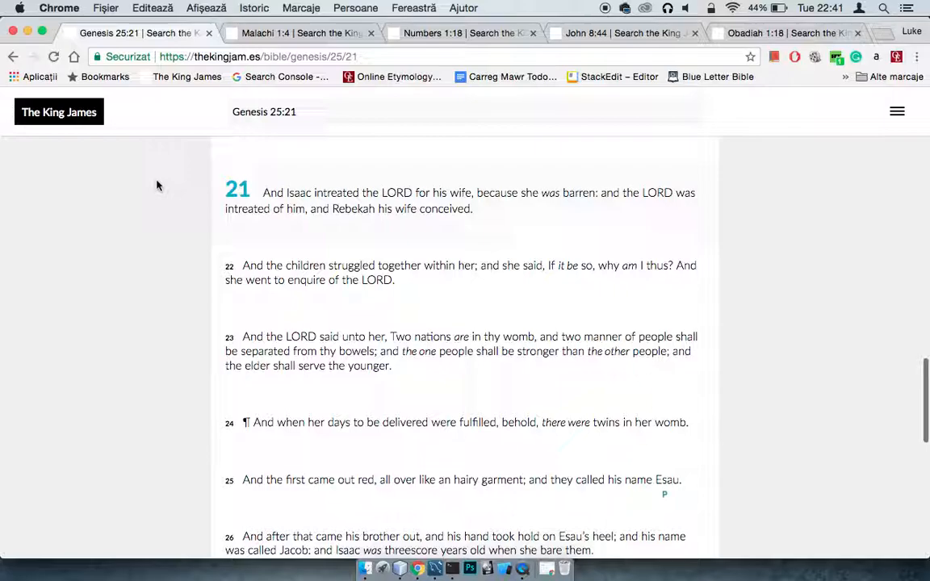
pyautogui.scroll(-3)
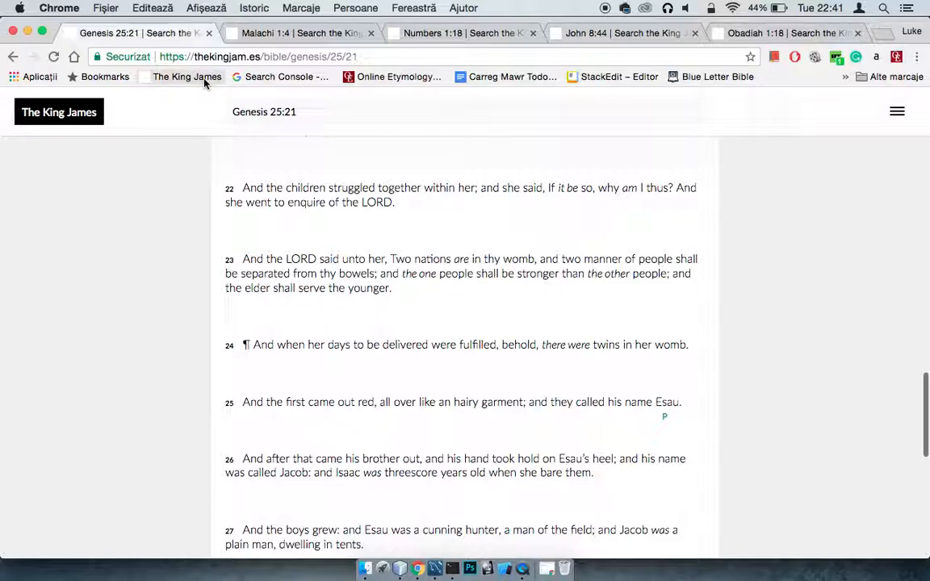
pyautogui.moveTo(187, 78)
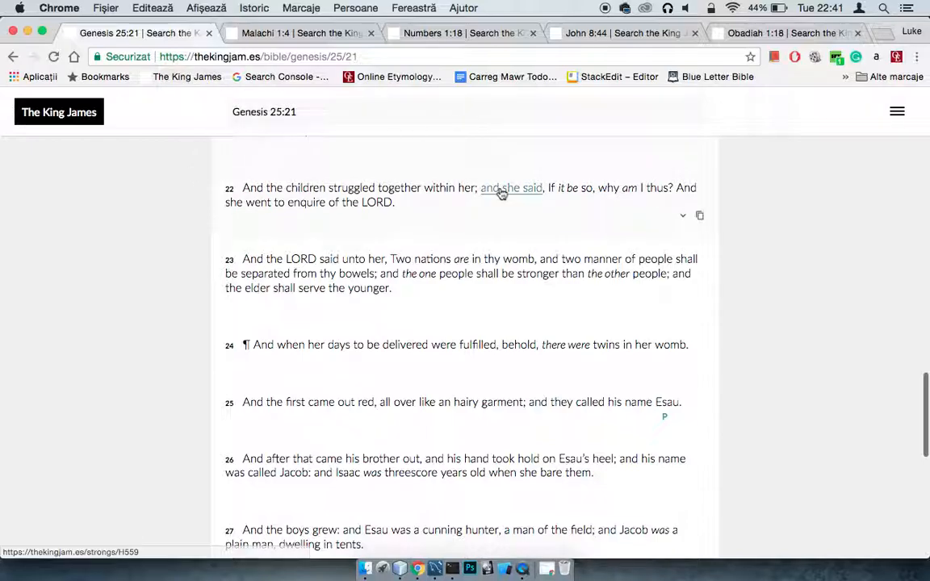
pyautogui.moveTo(716, 229)
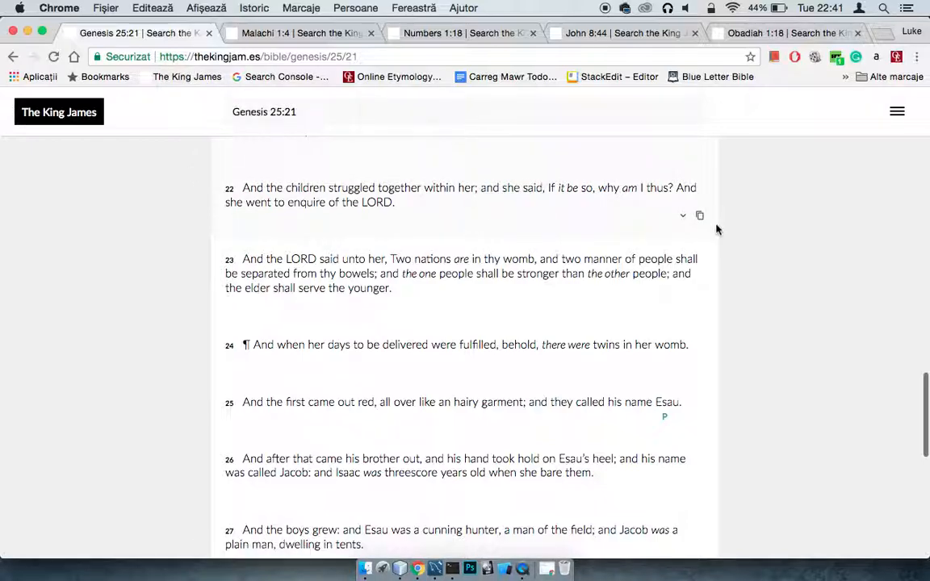
pyautogui.moveTo(814, 277)
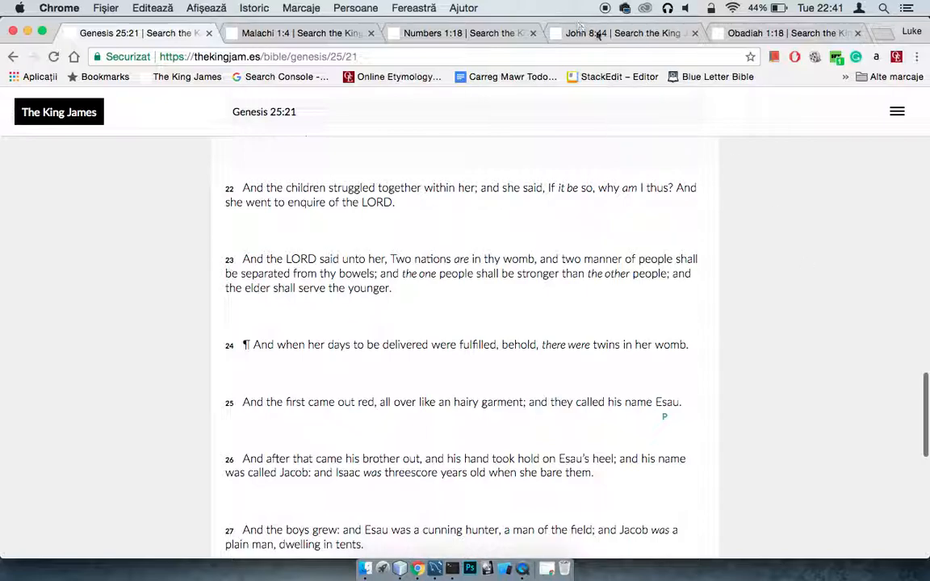
pyautogui.click(627, 32)
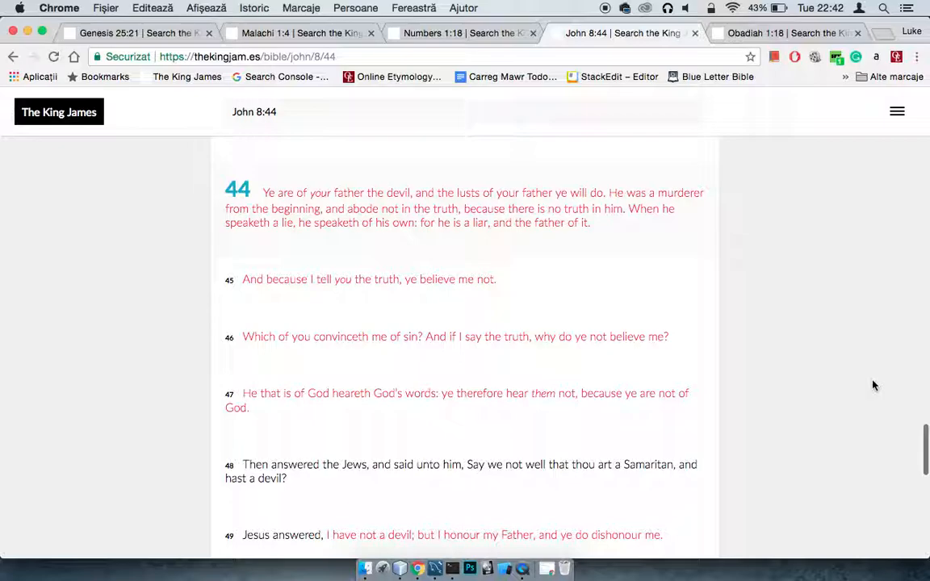
# Look up 'psa 5' from the passage title and pick Psalms 58:3 from the suggestions
pyautogui.click(255, 111)
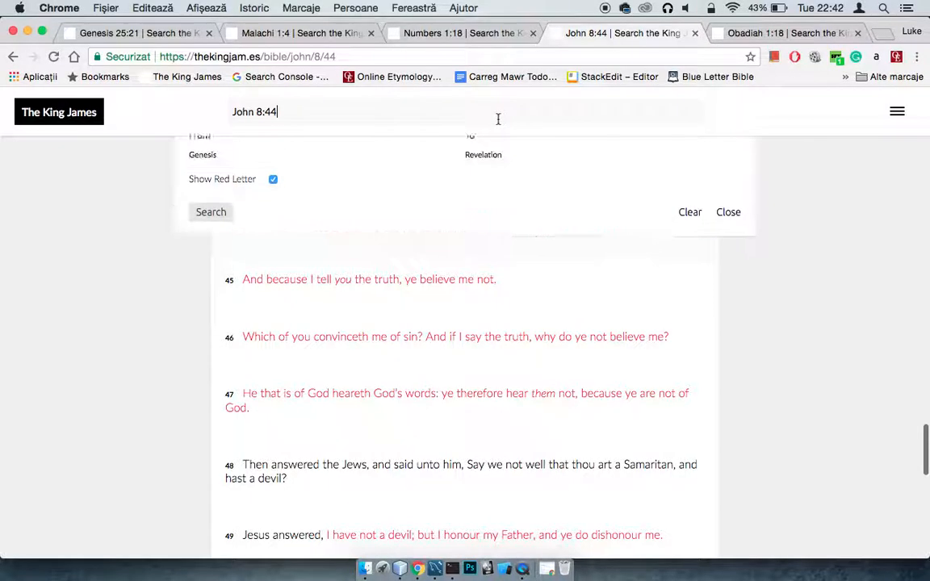
pyautogui.write('psa 5')
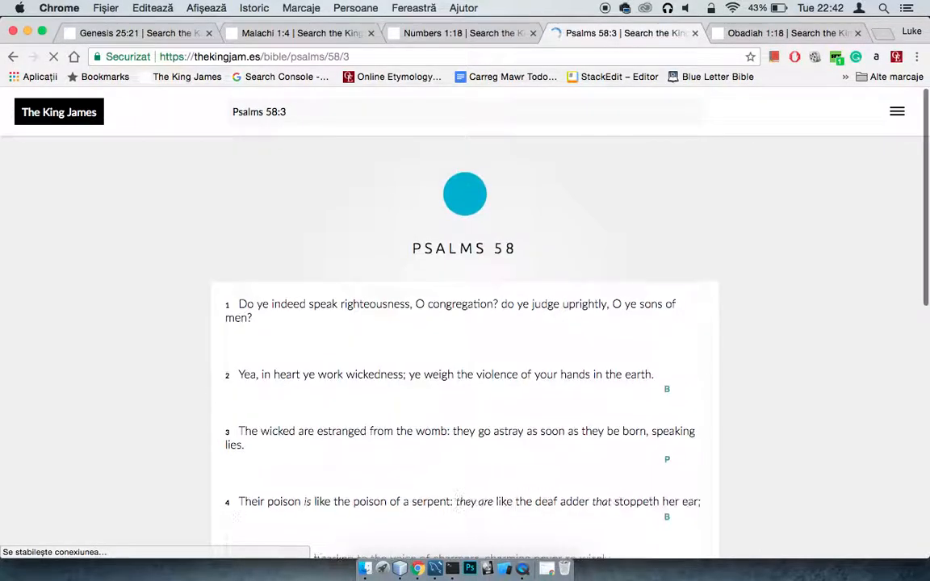
pyautogui.scroll(-3)
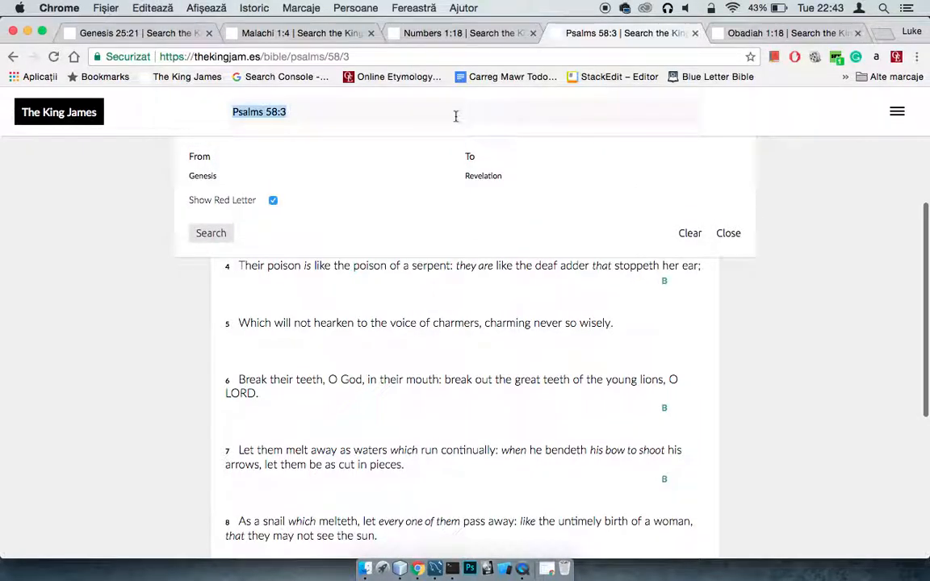
# Search for 'add words' and open the Revelation 22:18 result
pyautogui.write('add or remo')
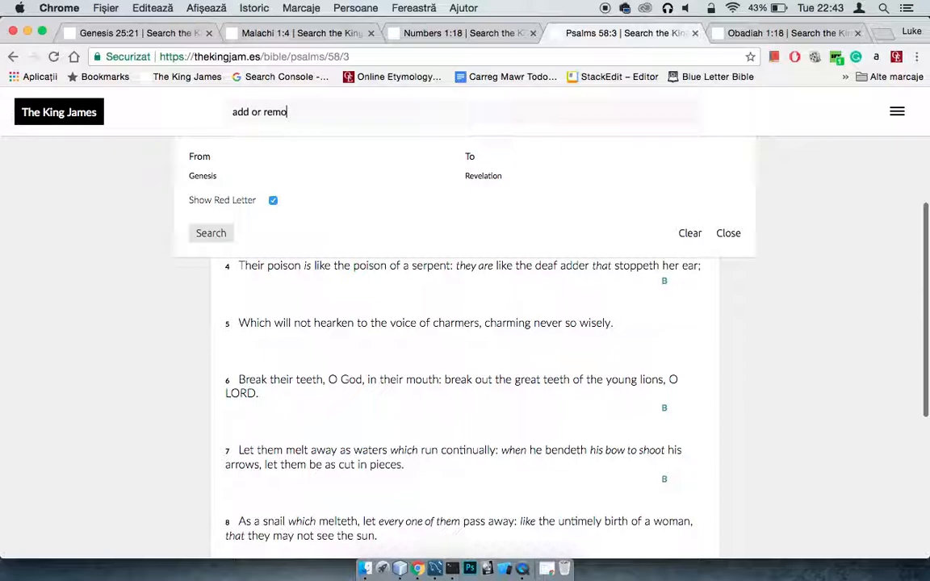
pyautogui.click(210, 232)
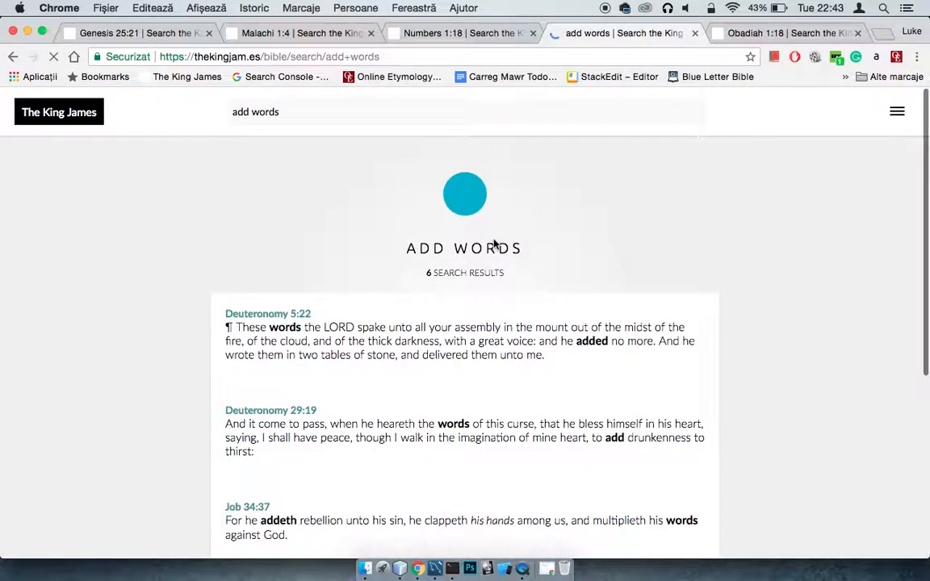
pyautogui.scroll(-3)
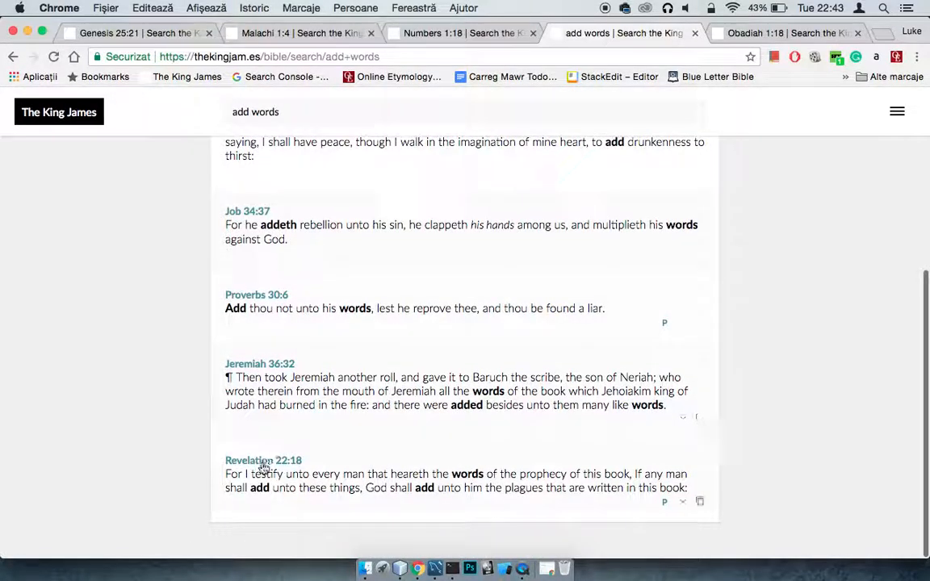
pyautogui.click(264, 460)
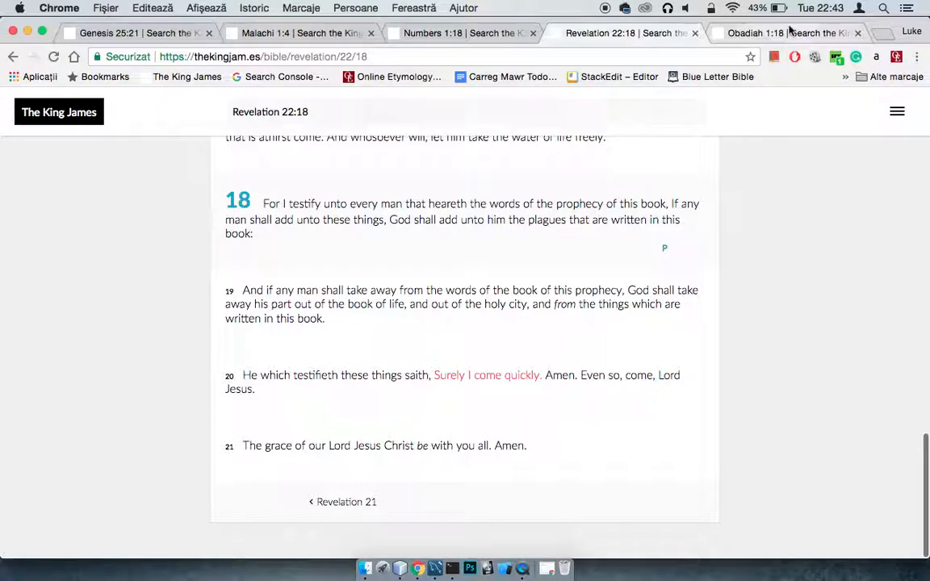
# Switch to the Obadiah 1:18 tab at the end of the chapter
pyautogui.click(783, 32)
pyautogui.write('n')
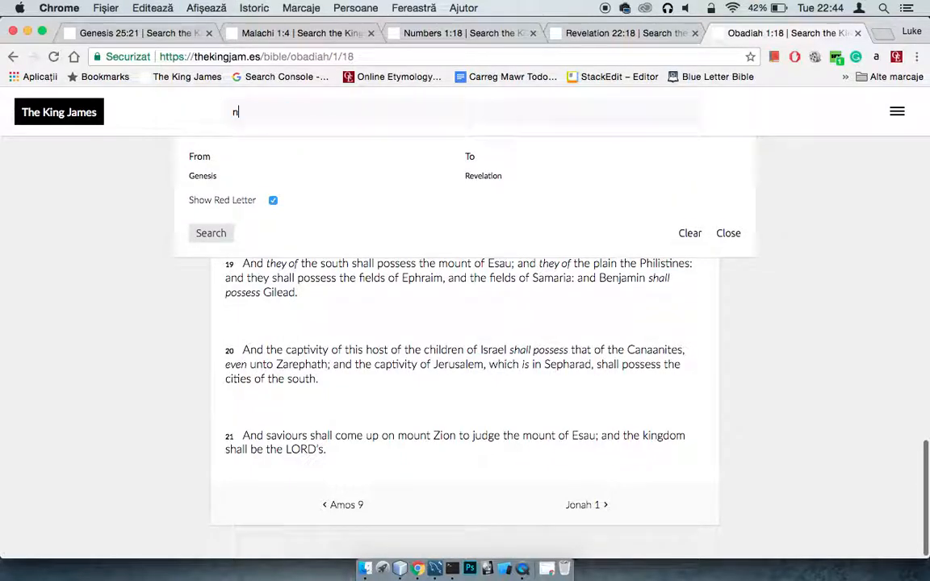
# Search for 'not a man lie' and scroll through the seven results starting at Exodus 21:13
pyautogui.write('ot a man lie')
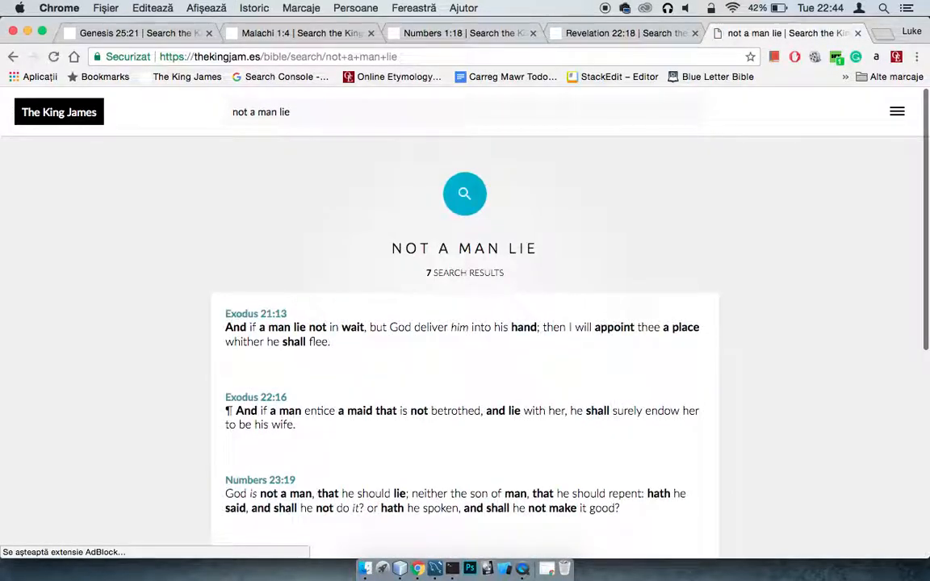
pyautogui.moveTo(126, 367)
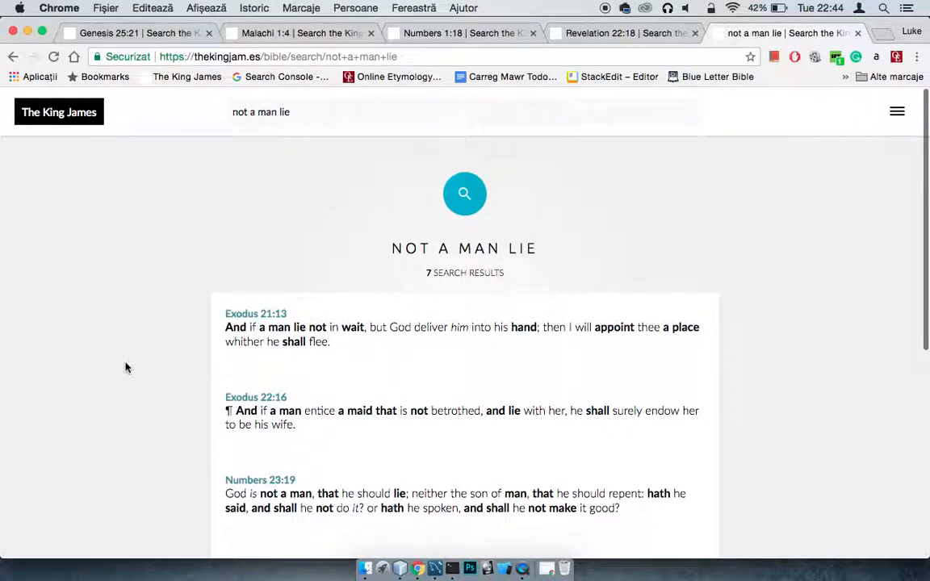
pyautogui.scroll(-3)
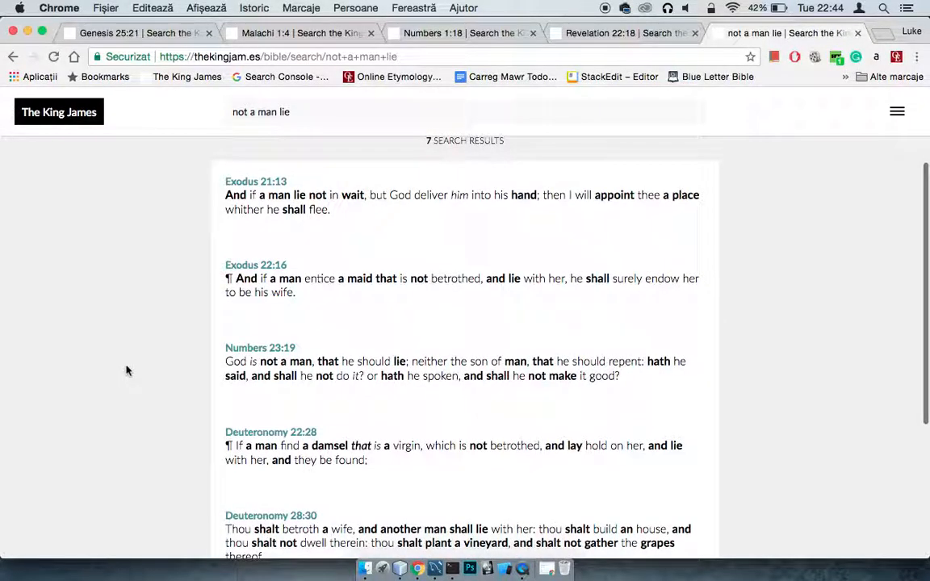